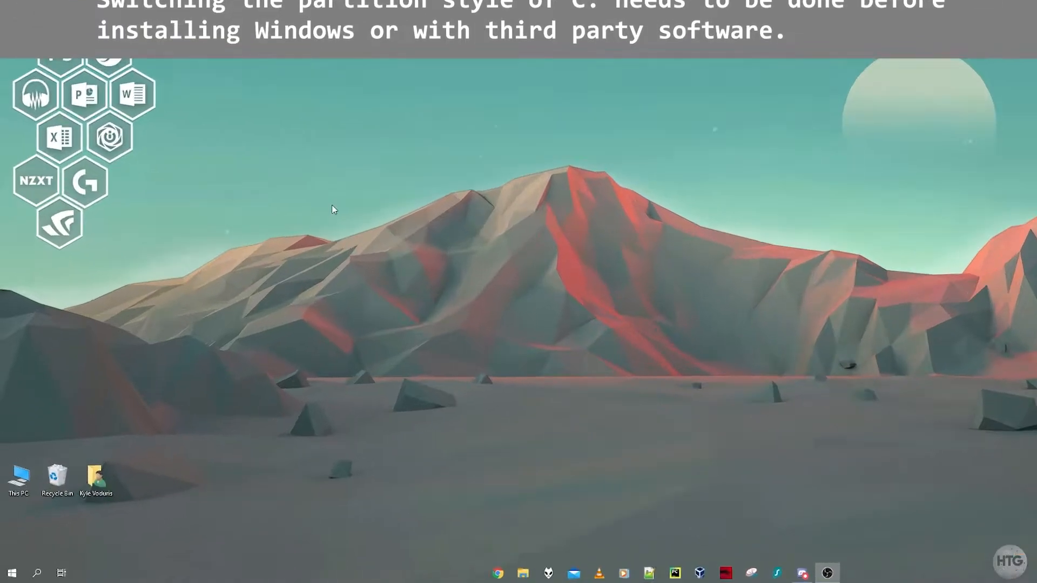
- Search 'disk mana' from Start and launch 'Create and format hard disk partitions'
{"action": "right_click", "coordinate": [12, 573]}
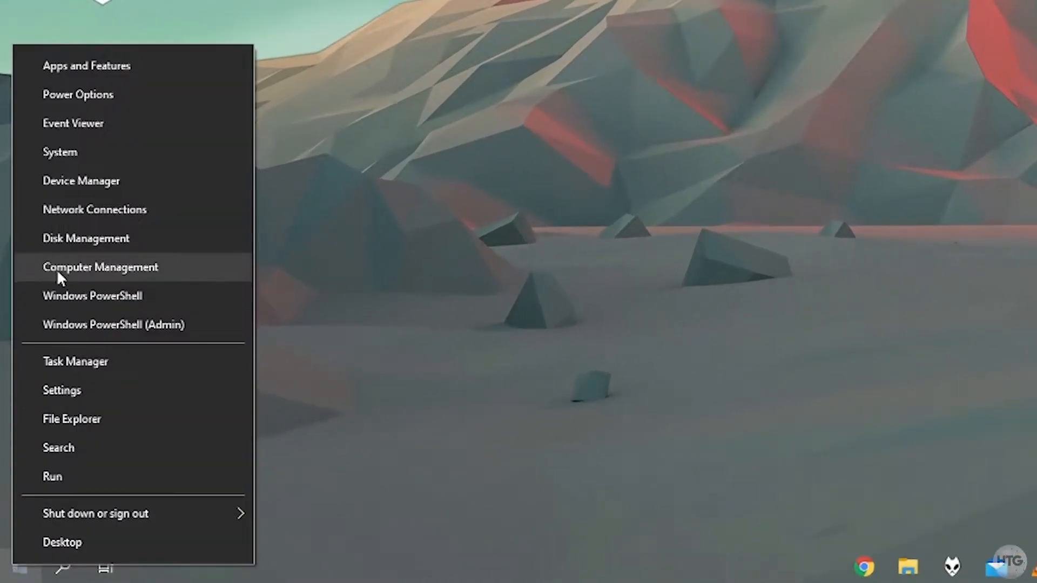
{"action": "left_click", "coordinate": [99, 267]}
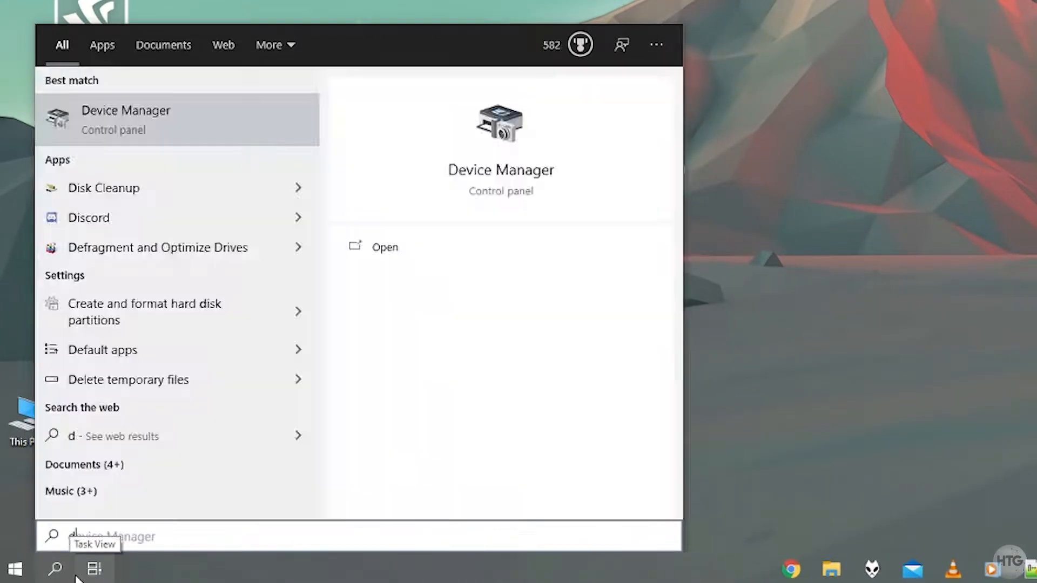
{"action": "type", "text": "disk mana"}
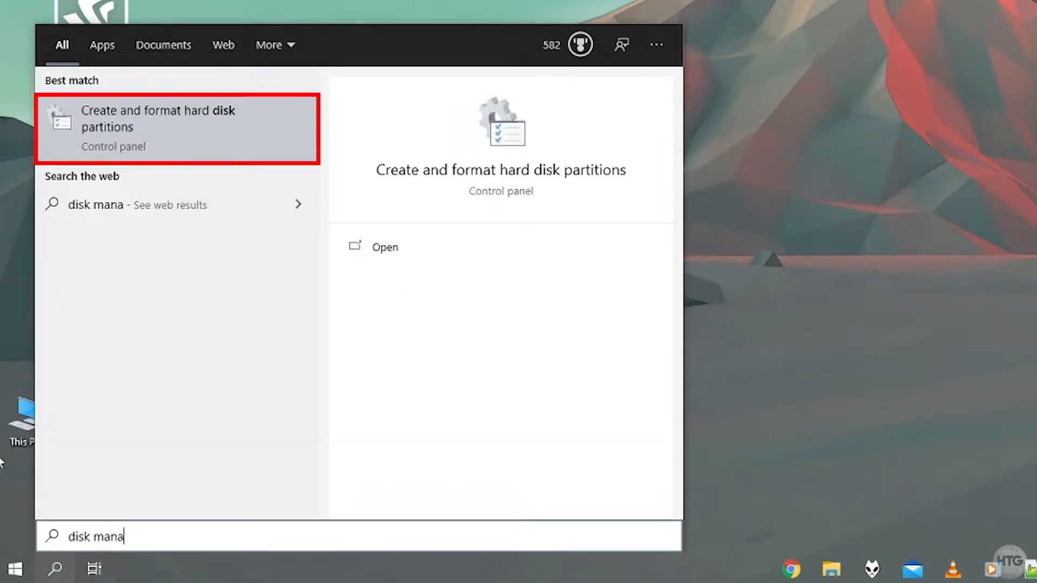
{"action": "mouse_move", "coordinate": [275, 120]}
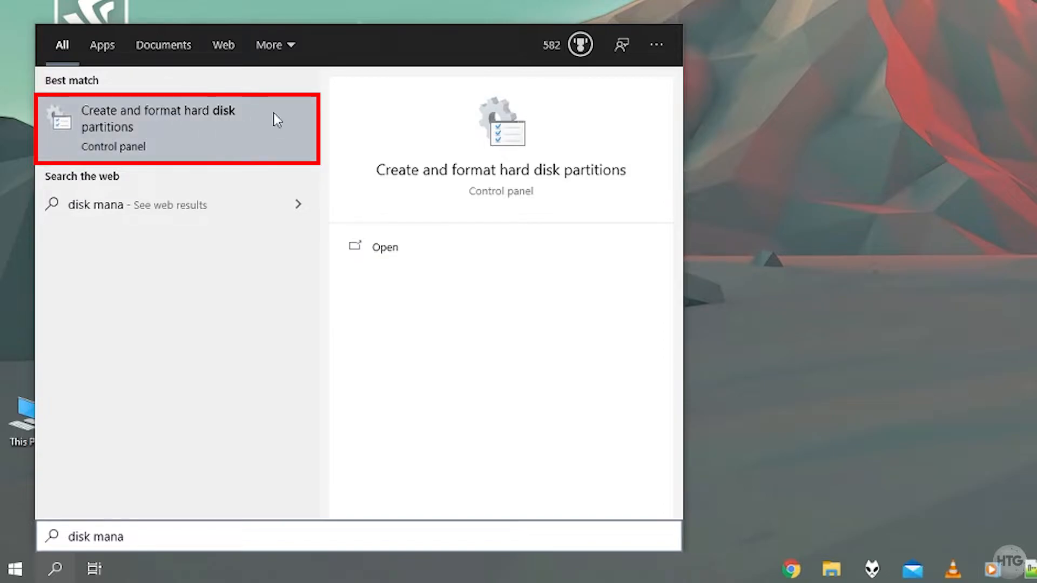
{"action": "left_click", "coordinate": [159, 128]}
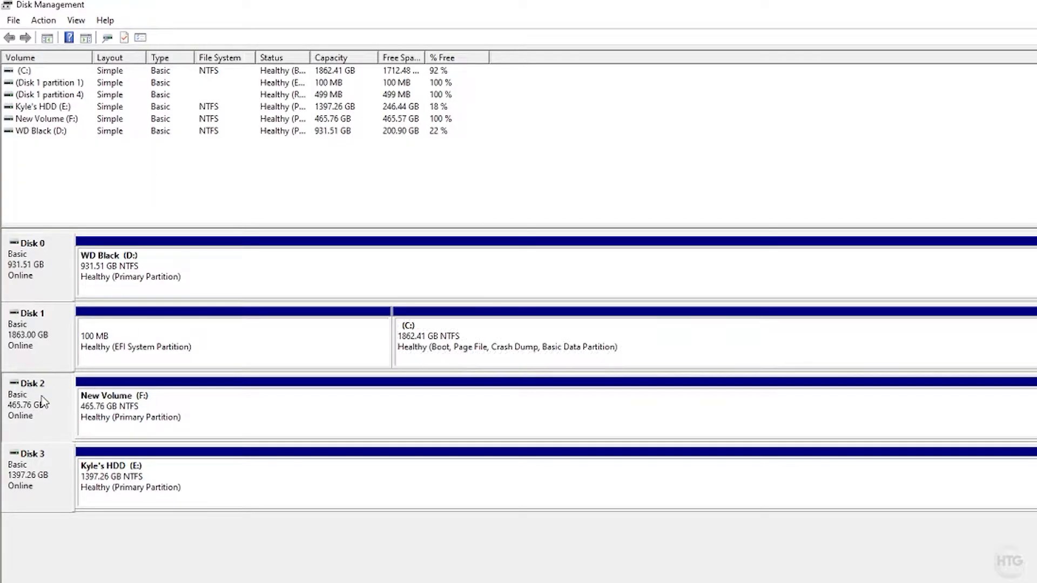
{"action": "mouse_move", "coordinate": [194, 414]}
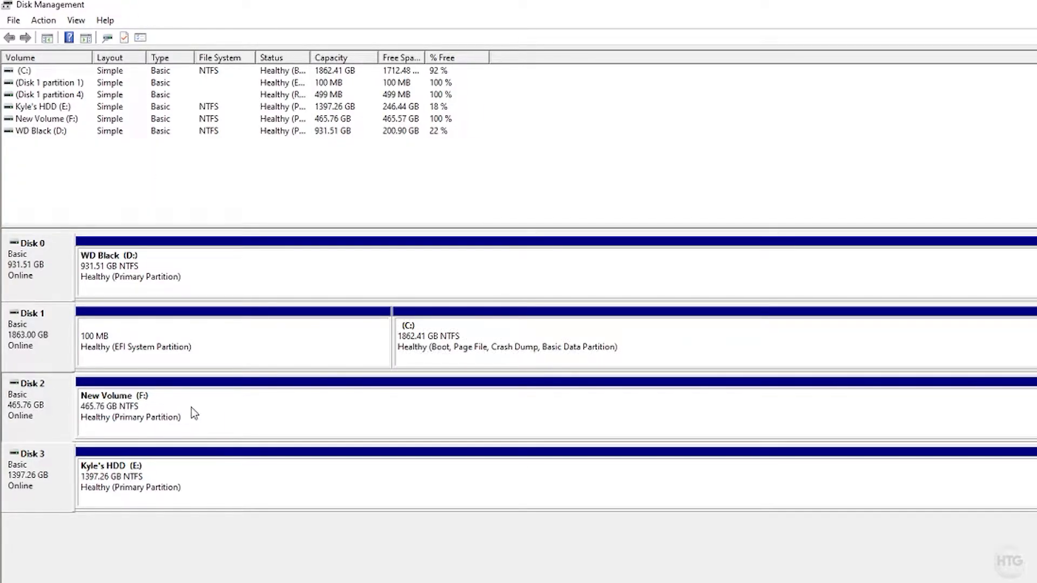
{"action": "mouse_move", "coordinate": [172, 415]}
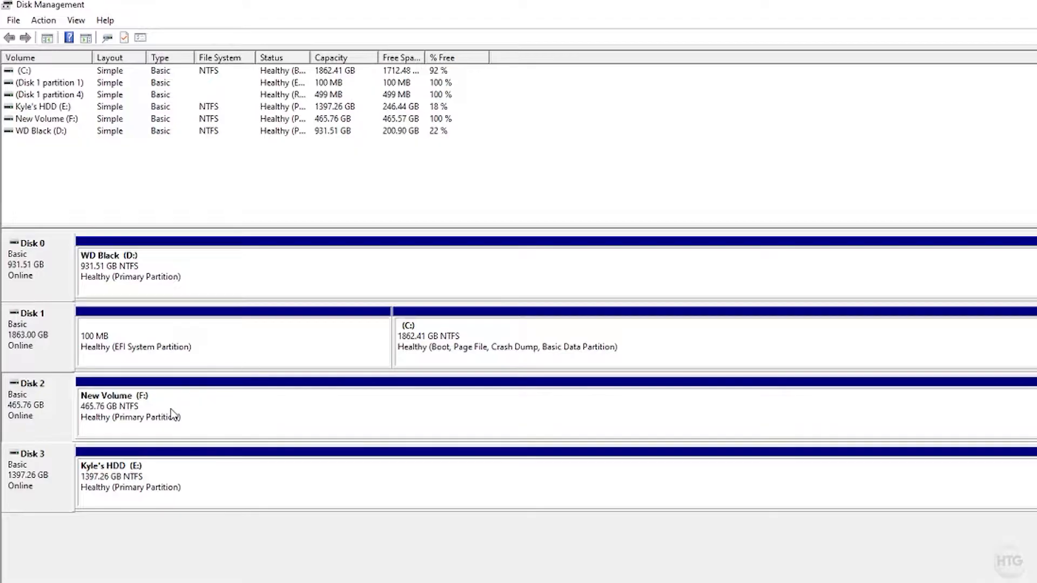
{"action": "mouse_move", "coordinate": [174, 403]}
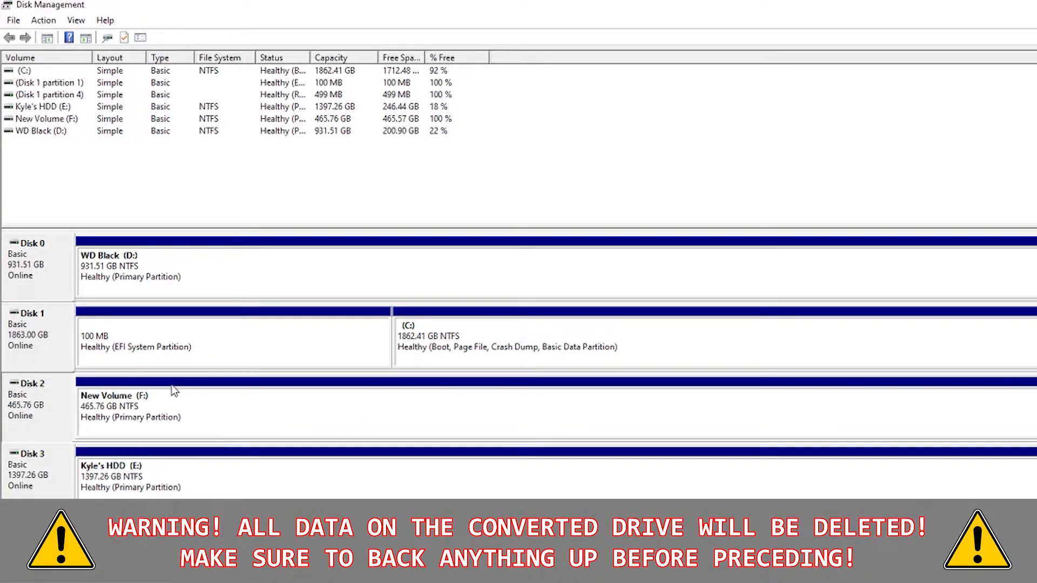
{"action": "mouse_move", "coordinate": [188, 438]}
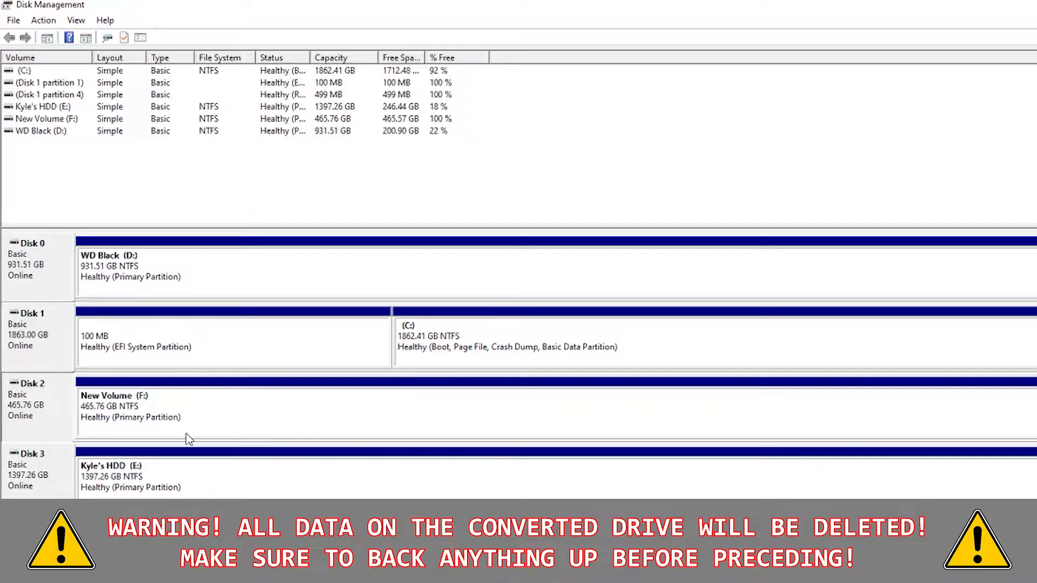
{"action": "mouse_move", "coordinate": [422, 402]}
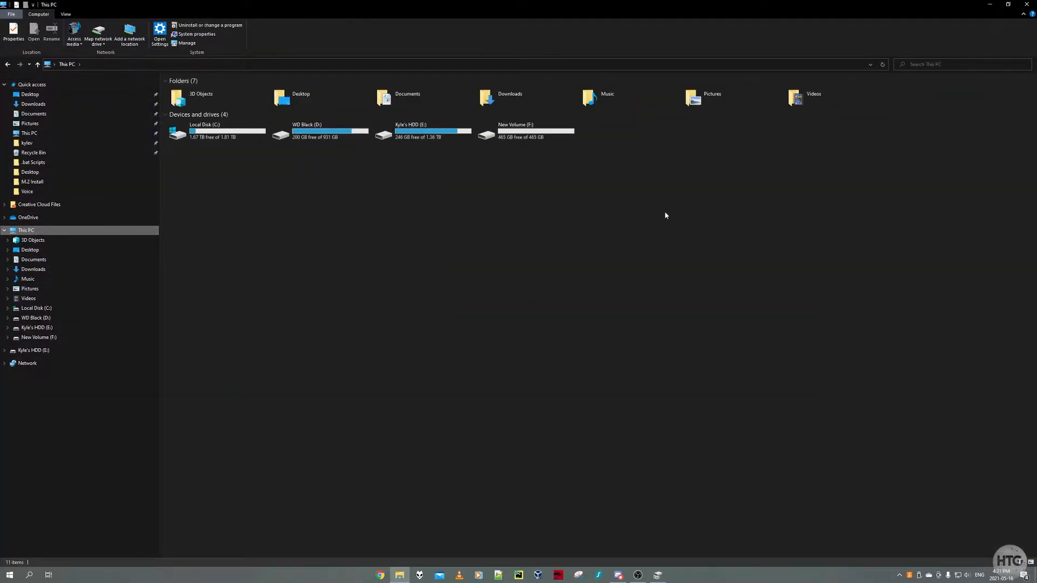
- Show This PC with its drives, including New Volume (F:)
{"action": "double_click", "coordinate": [516, 132]}
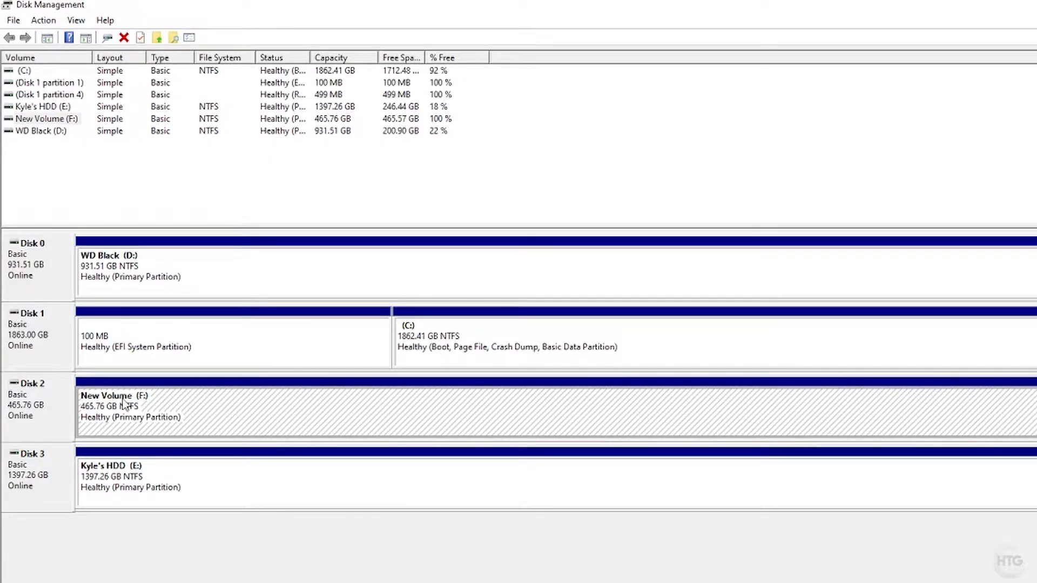
{"action": "mouse_move", "coordinate": [10, 397]}
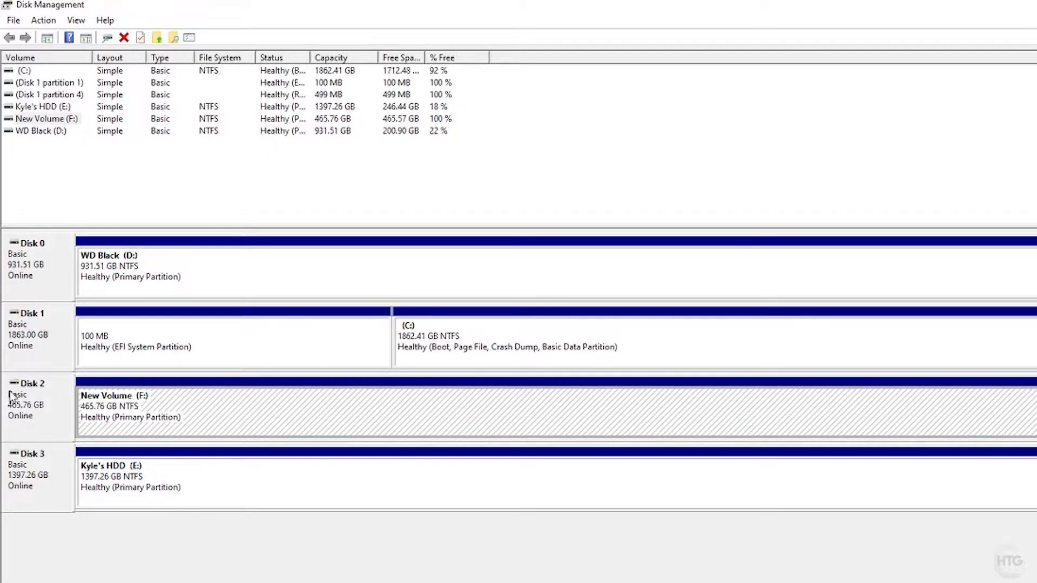
- View Disk 2's Properties, Volumes tab, showing partition style Master Boot Record (MBR)
{"action": "right_click", "coordinate": [30, 397]}
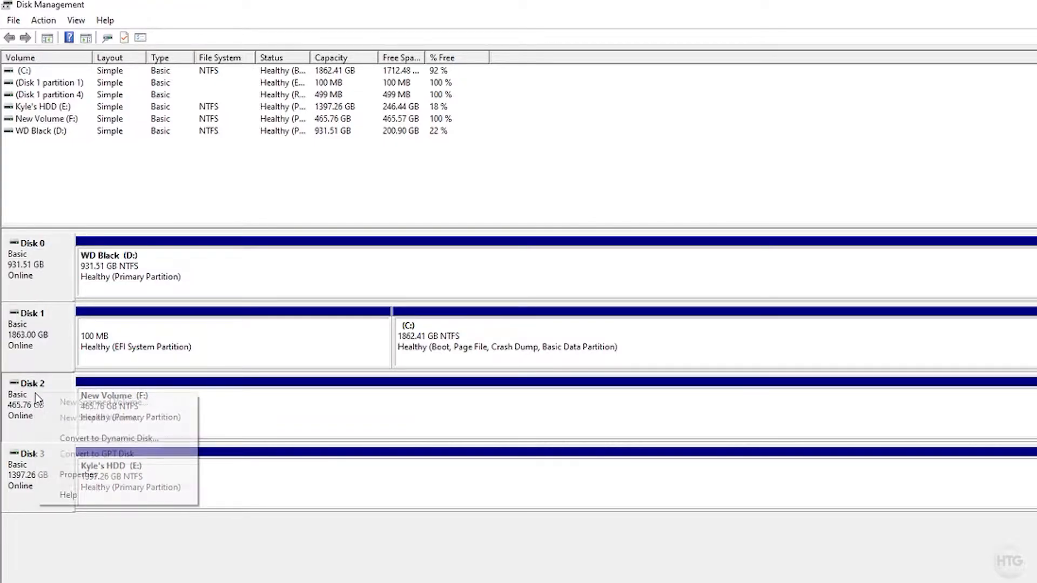
{"action": "left_click", "coordinate": [68, 475]}
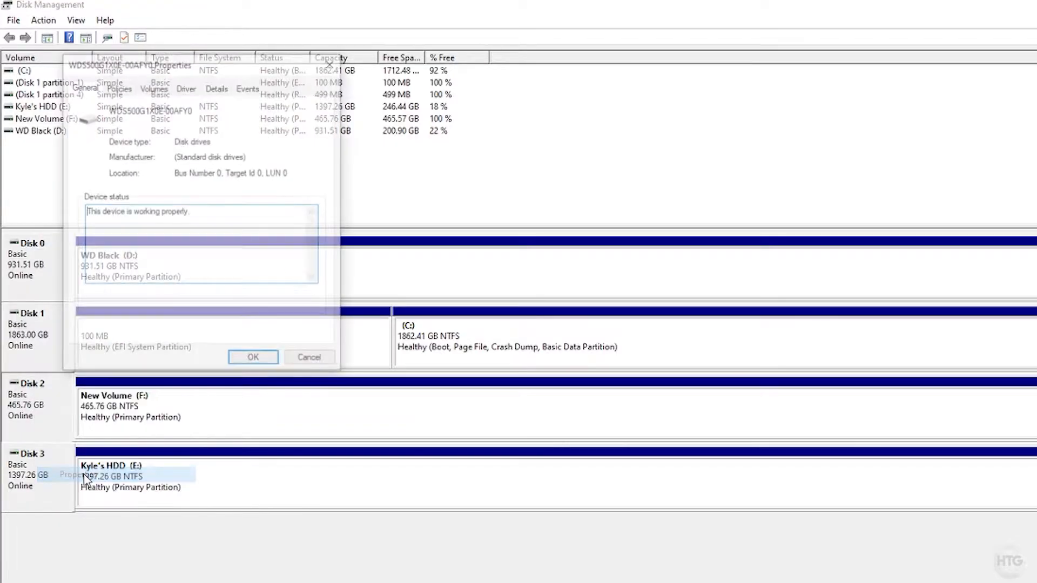
{"action": "left_click", "coordinate": [152, 87]}
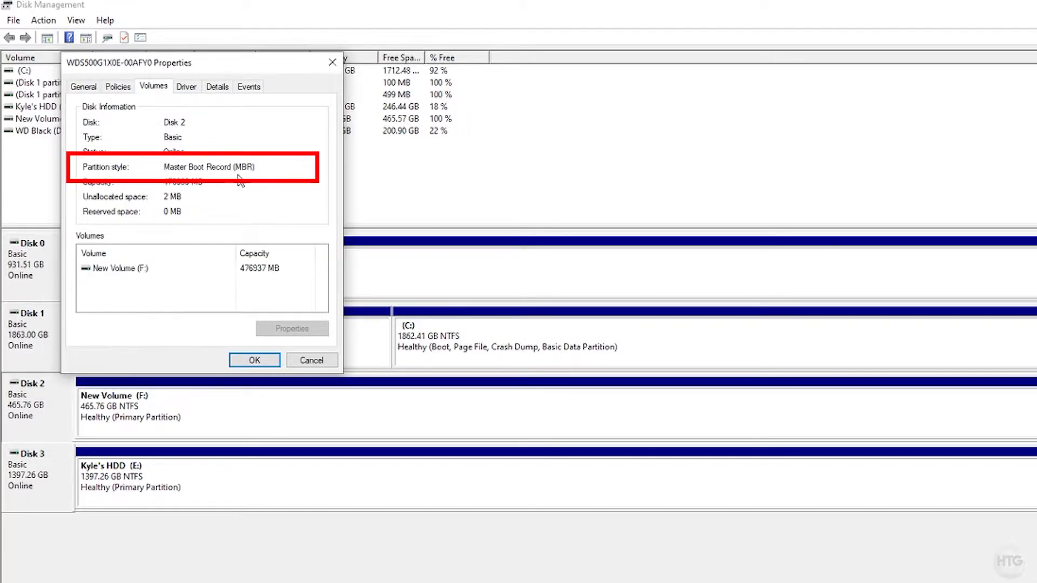
- Check Disk 2's context menu, where Convert to GPT Disk is greyed out
{"action": "right_click", "coordinate": [33, 397]}
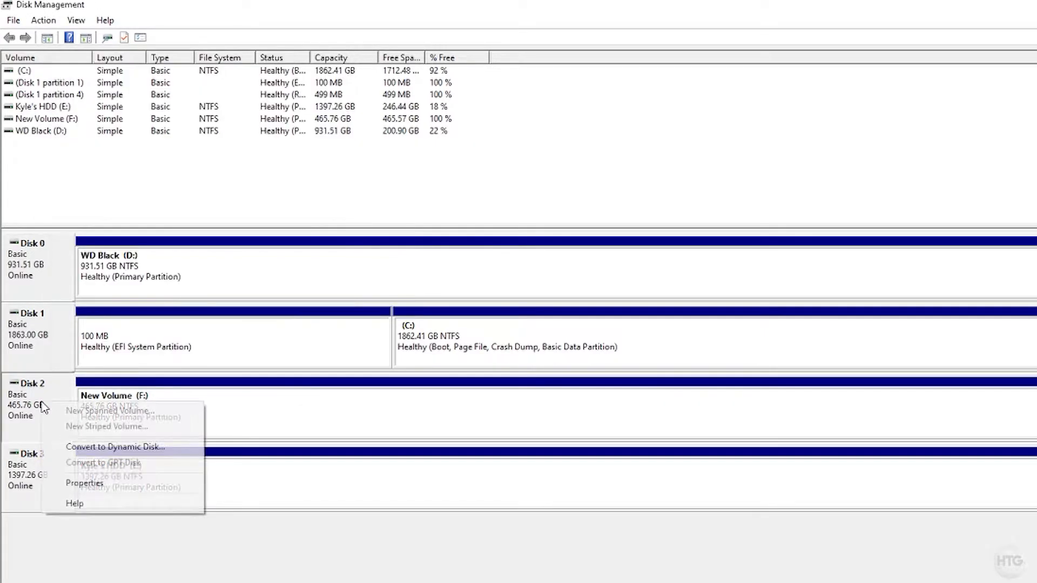
{"action": "mouse_move", "coordinate": [79, 461]}
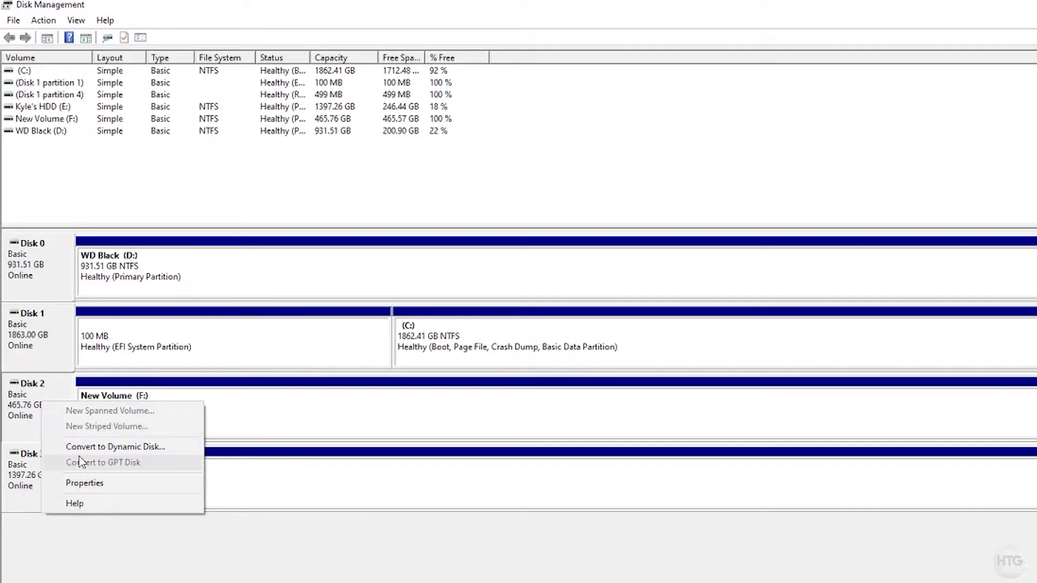
{"action": "mouse_move", "coordinate": [91, 475]}
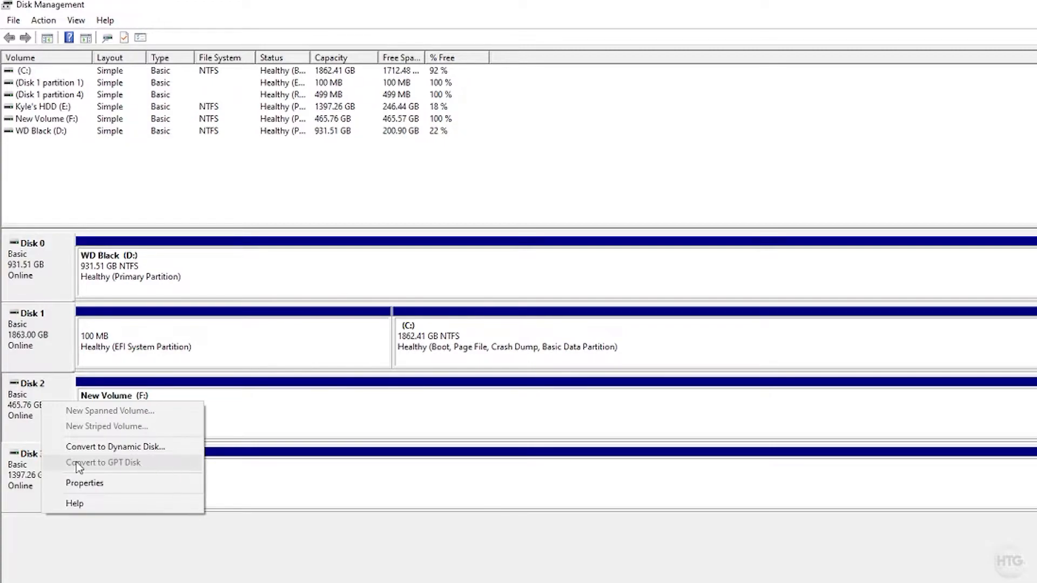
{"action": "mouse_move", "coordinate": [92, 476]}
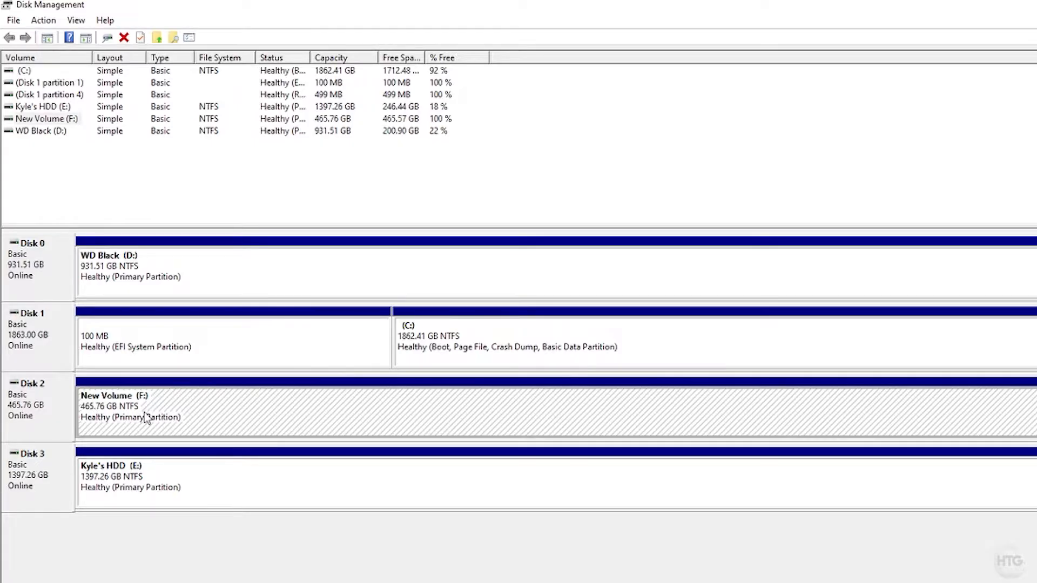
{"action": "mouse_move", "coordinate": [509, 423]}
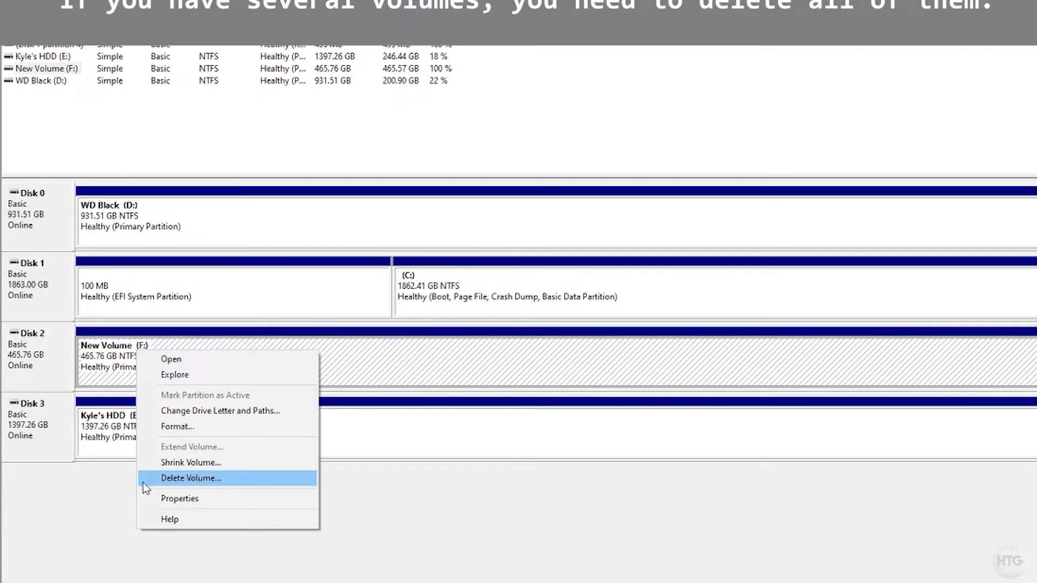
- Delete New Volume (F:), forcing it while in use, leaving Disk 2 fully unallocated
{"action": "left_click", "coordinate": [190, 478]}
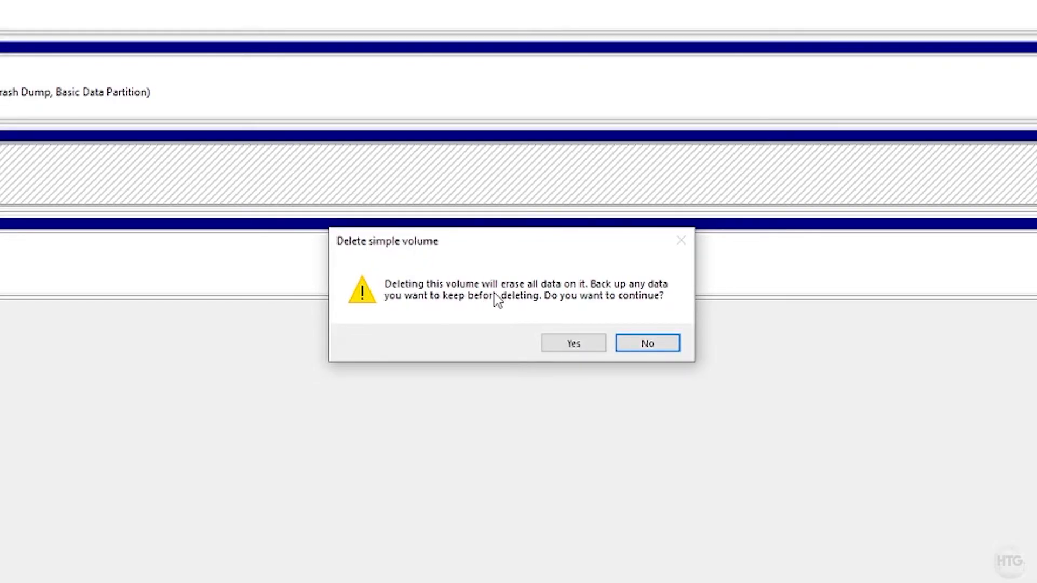
{"action": "mouse_move", "coordinate": [702, 304]}
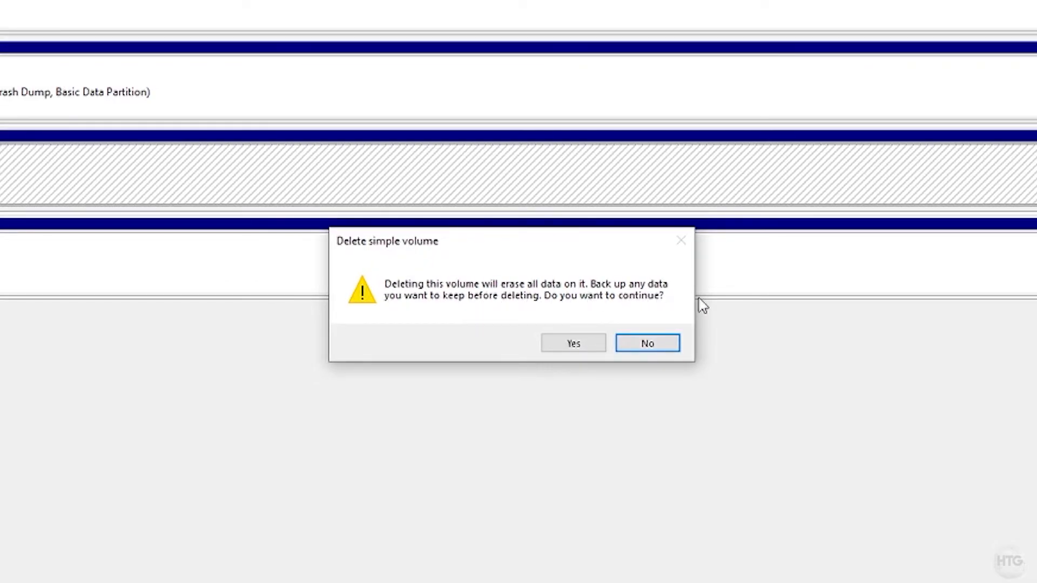
{"action": "mouse_move", "coordinate": [567, 322]}
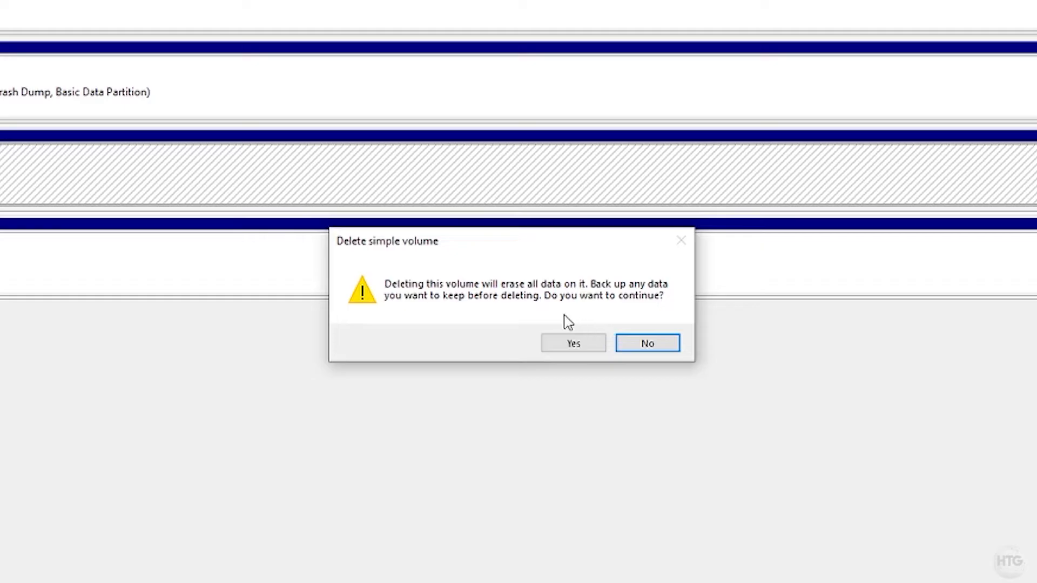
{"action": "left_click", "coordinate": [573, 343]}
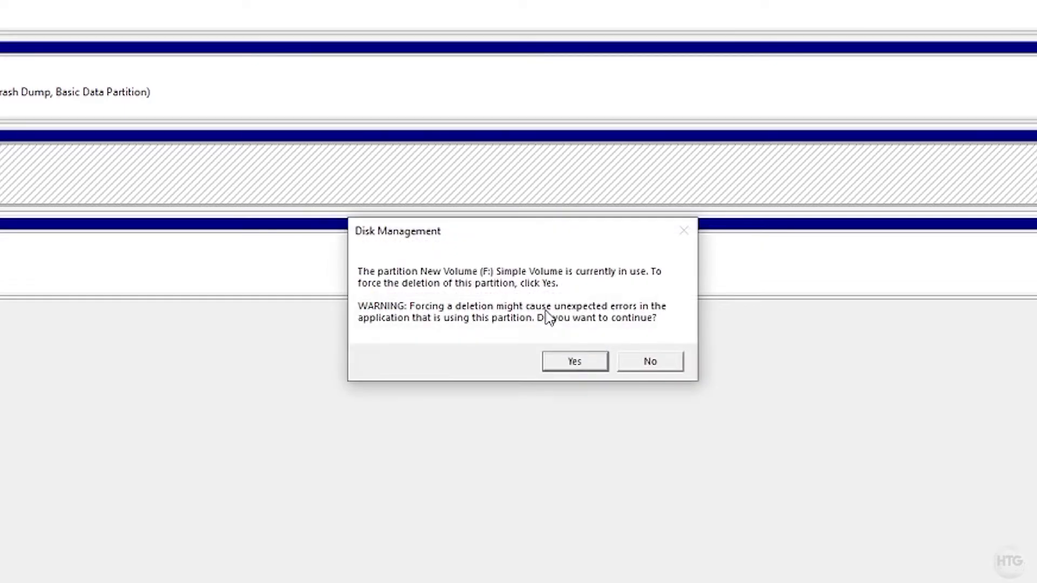
{"action": "mouse_move", "coordinate": [456, 289]}
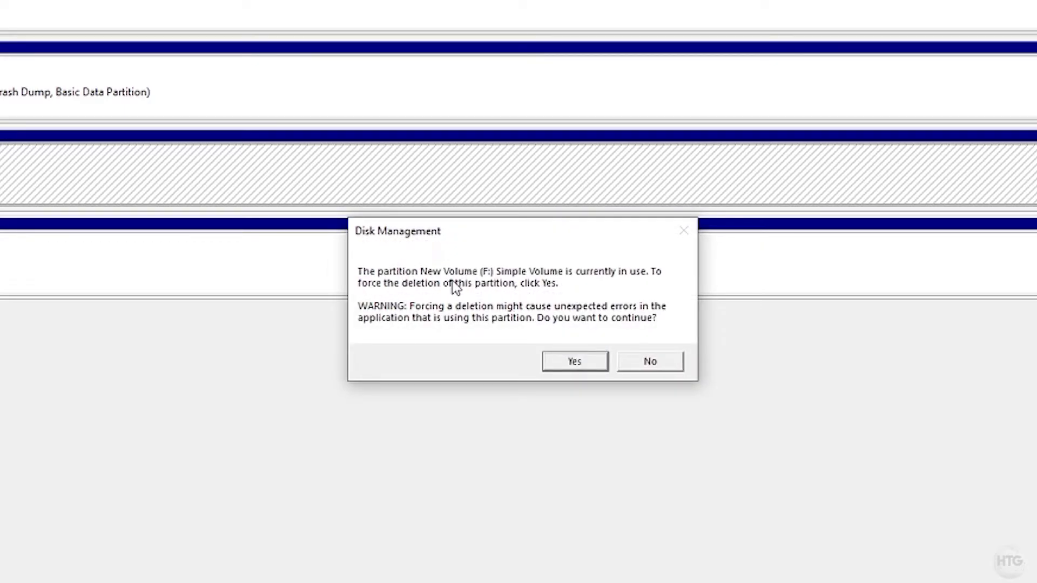
{"action": "mouse_move", "coordinate": [431, 285]}
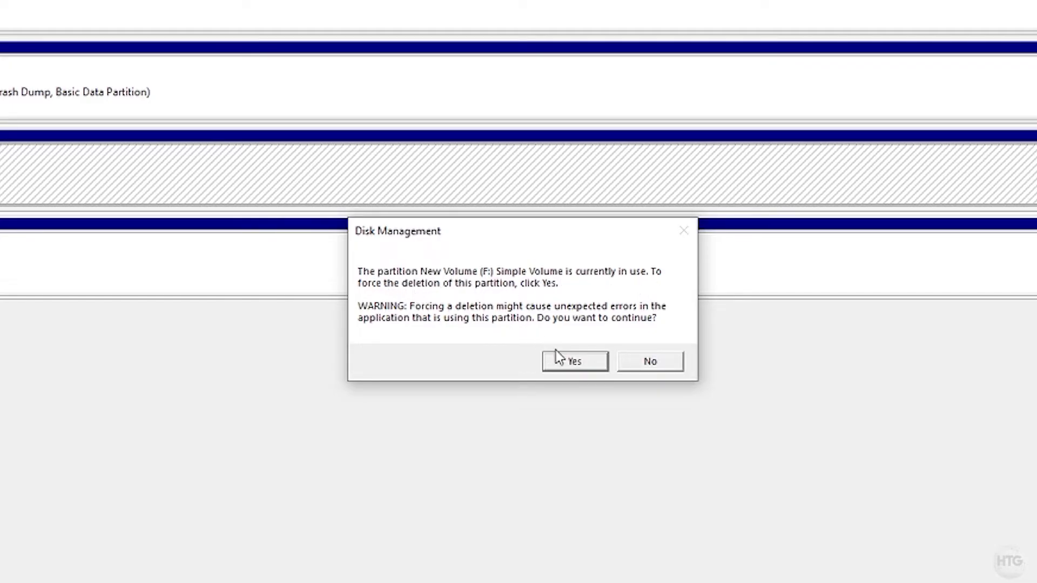
{"action": "left_click", "coordinate": [573, 361]}
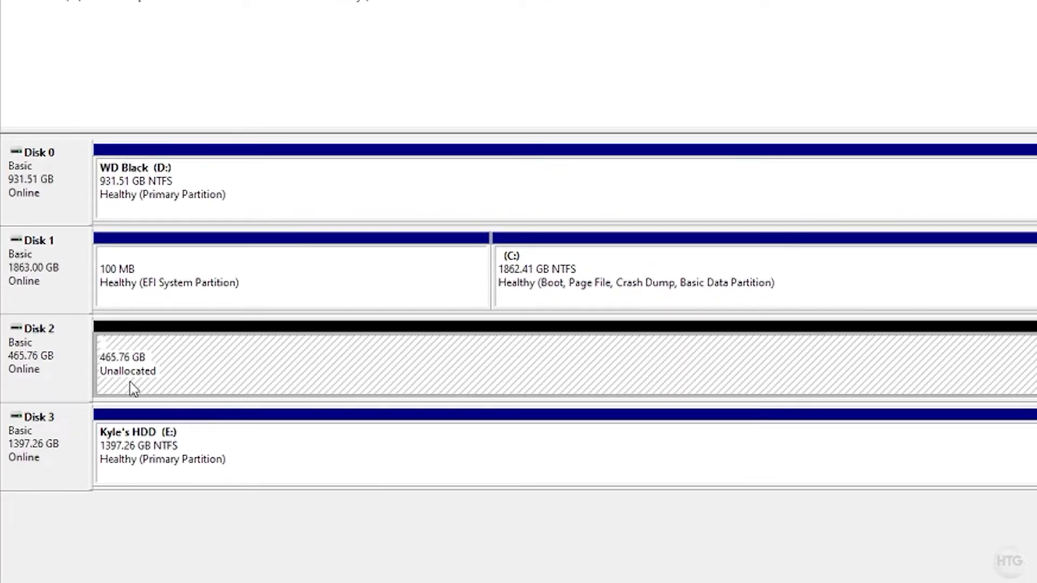
{"action": "mouse_move", "coordinate": [399, 417]}
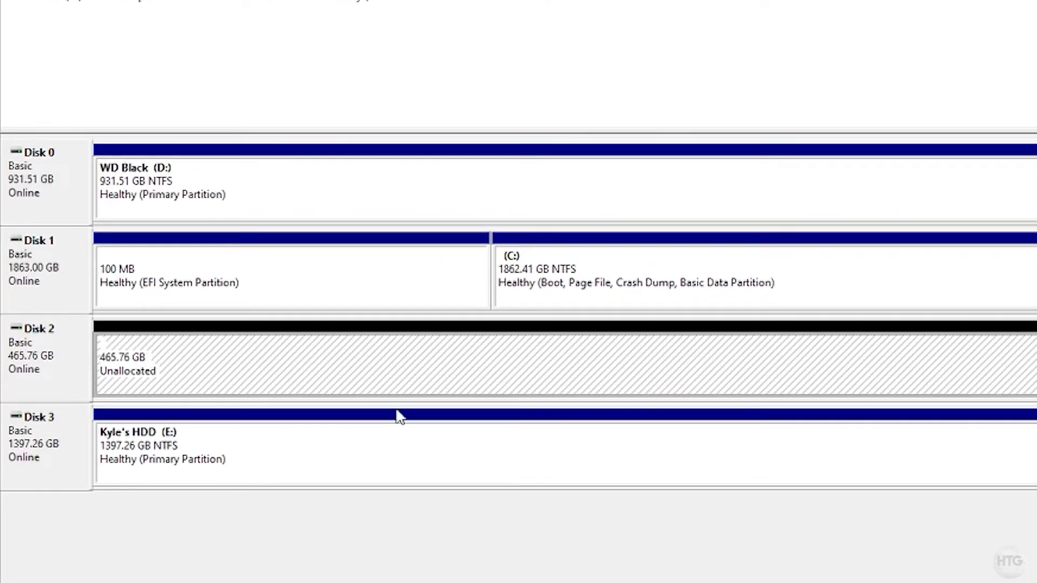
- Bring up Disk 2's actions to reach Convert to GPT Disk
{"action": "right_click", "coordinate": [36, 329]}
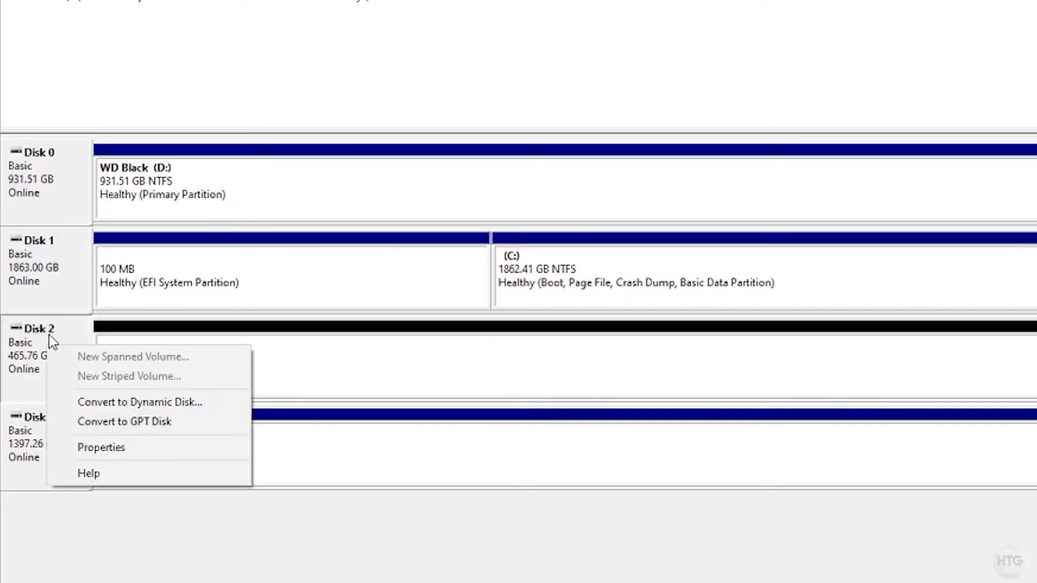
{"action": "mouse_move", "coordinate": [223, 423]}
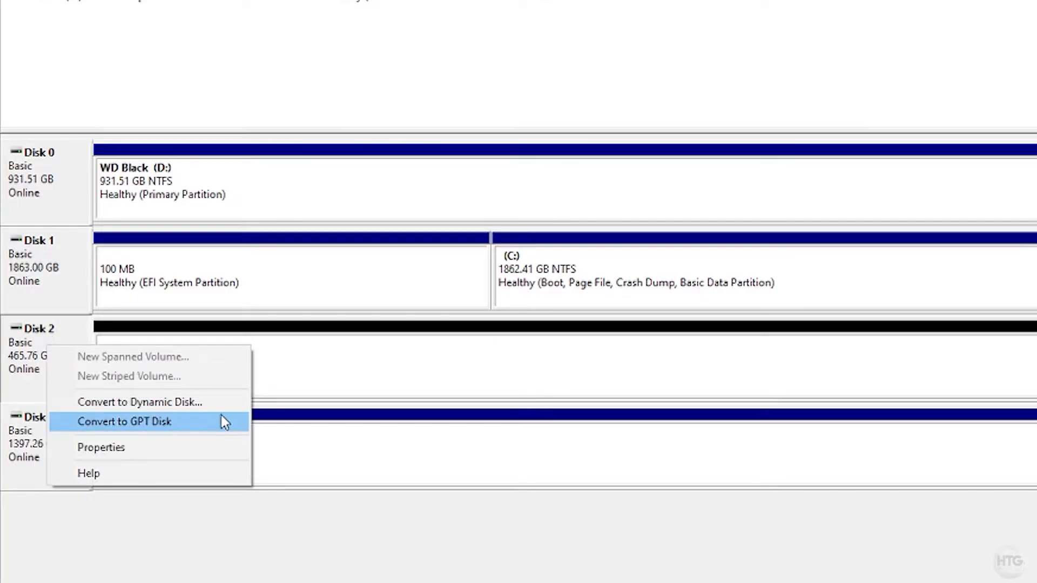
{"action": "mouse_move", "coordinate": [96, 431]}
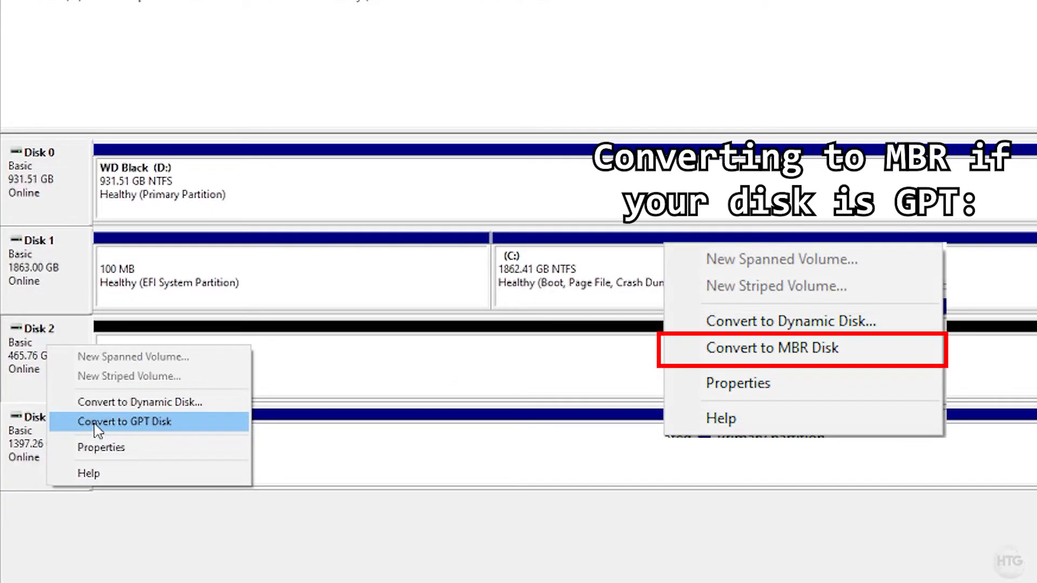
{"action": "mouse_move", "coordinate": [87, 430]}
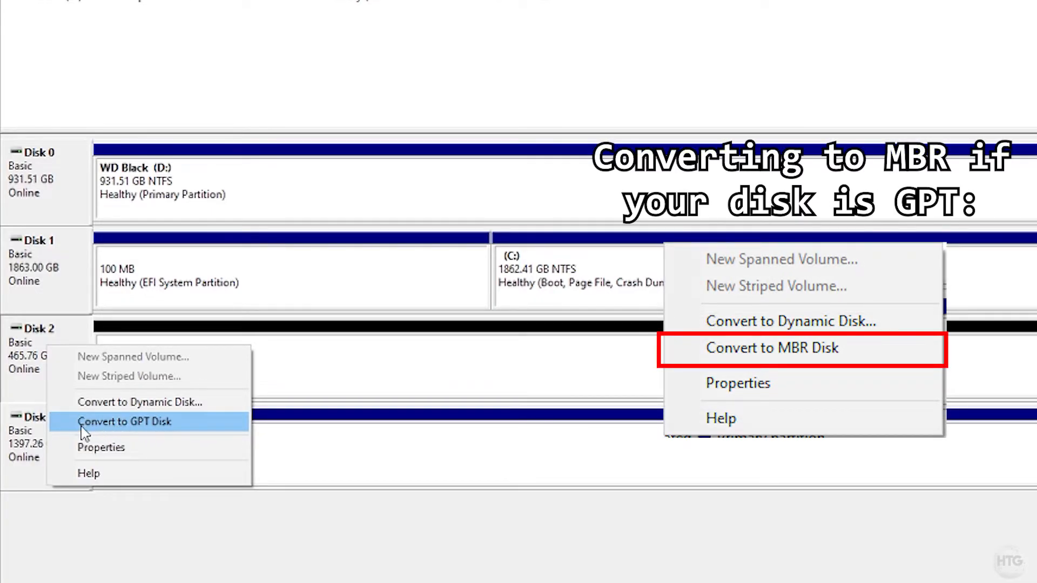
{"action": "mouse_move", "coordinate": [146, 433]}
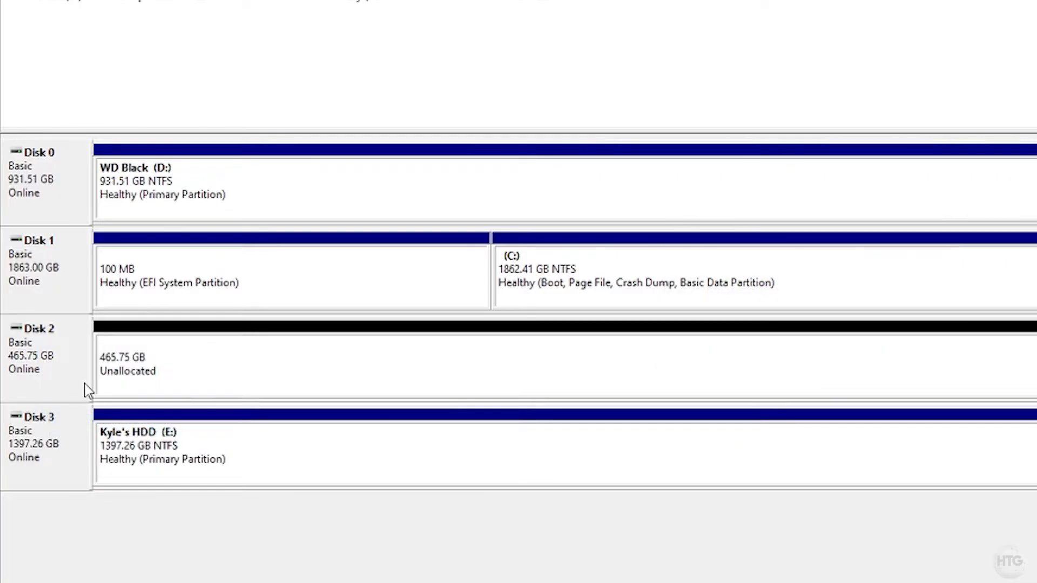
{"action": "mouse_move", "coordinate": [72, 373]}
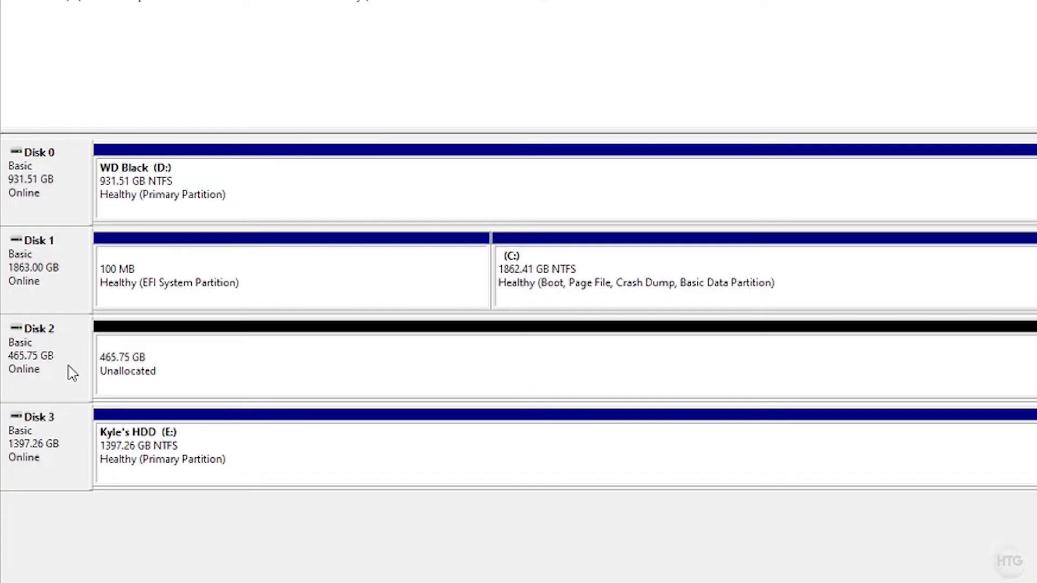
{"action": "right_click", "coordinate": [37, 350]}
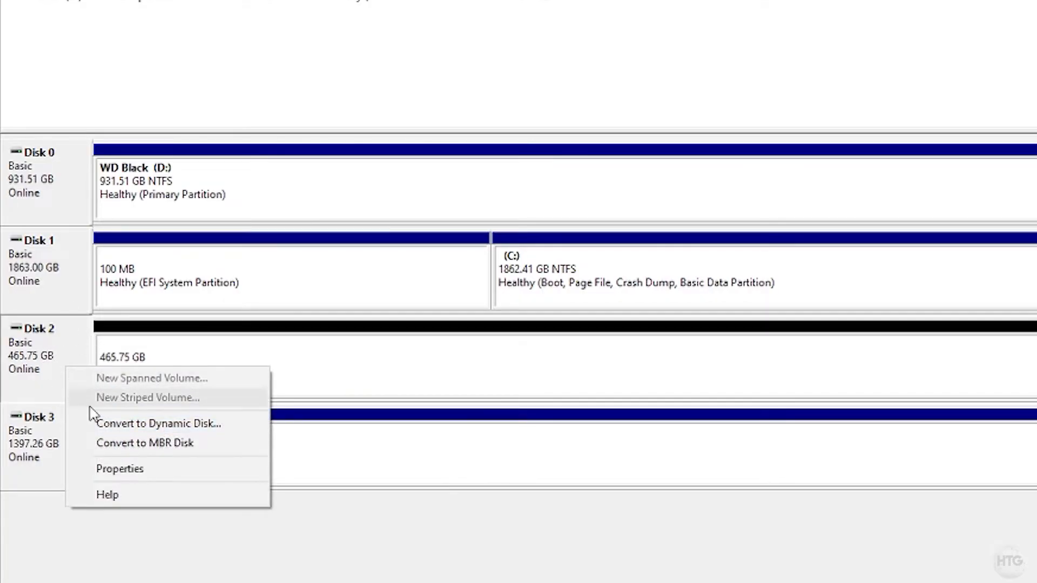
{"action": "left_click", "coordinate": [120, 469]}
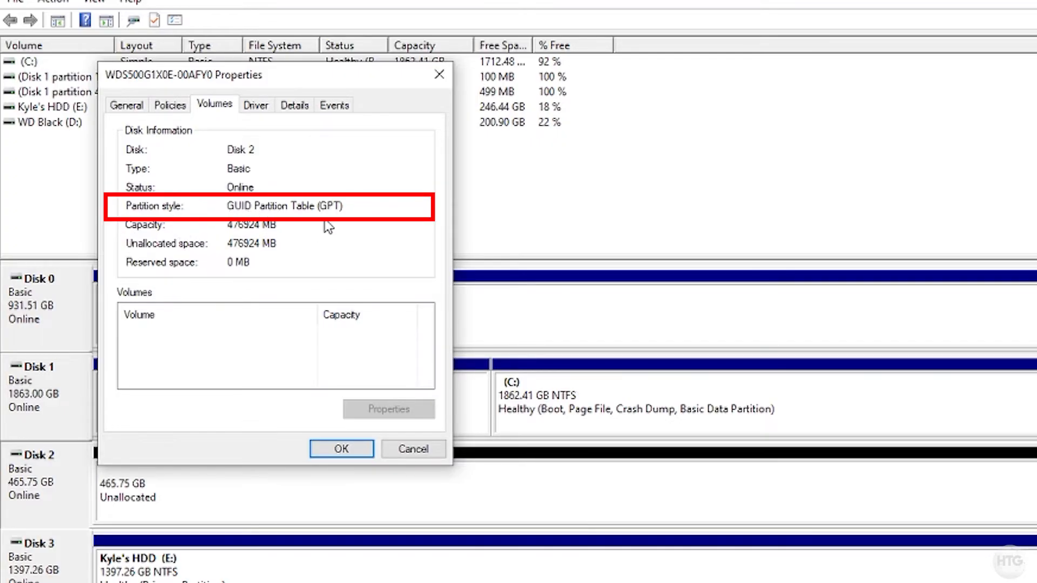
{"action": "left_click", "coordinate": [342, 449]}
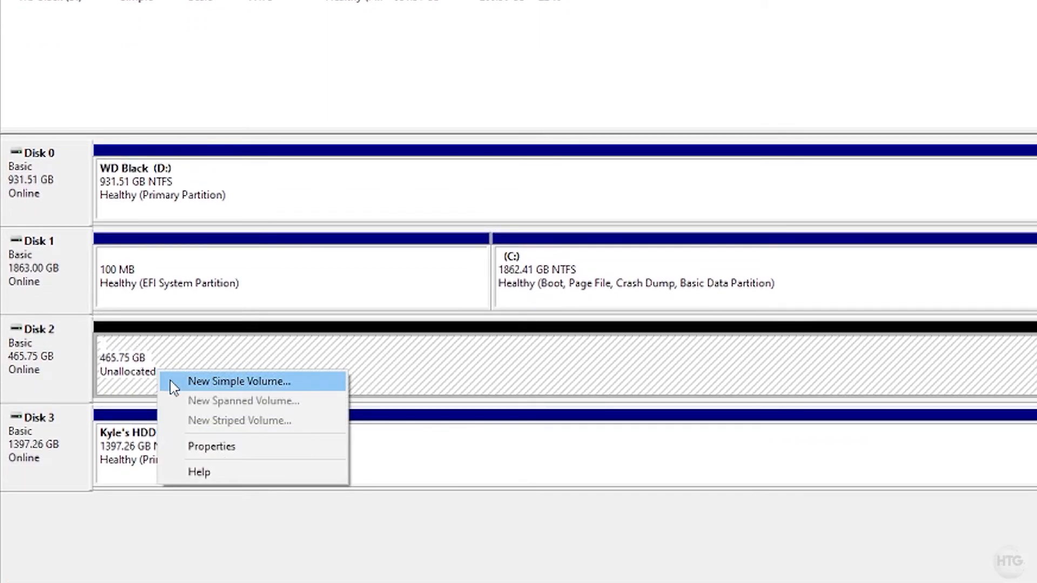
- Start the New Simple Volume Wizard on Disk 2's unallocated space and pass the welcome page
{"action": "left_click", "coordinate": [239, 382]}
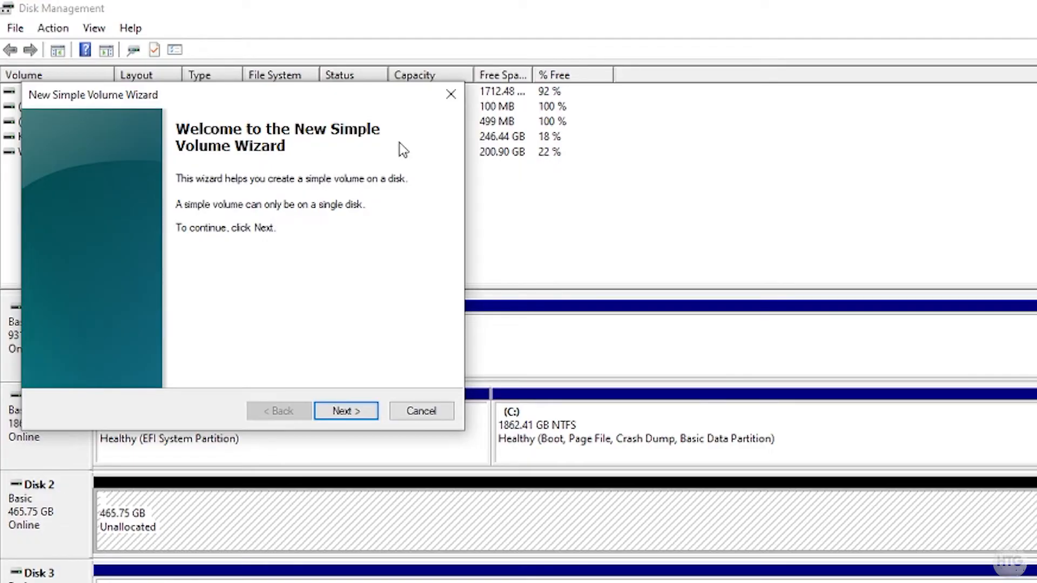
{"action": "mouse_move", "coordinate": [346, 410]}
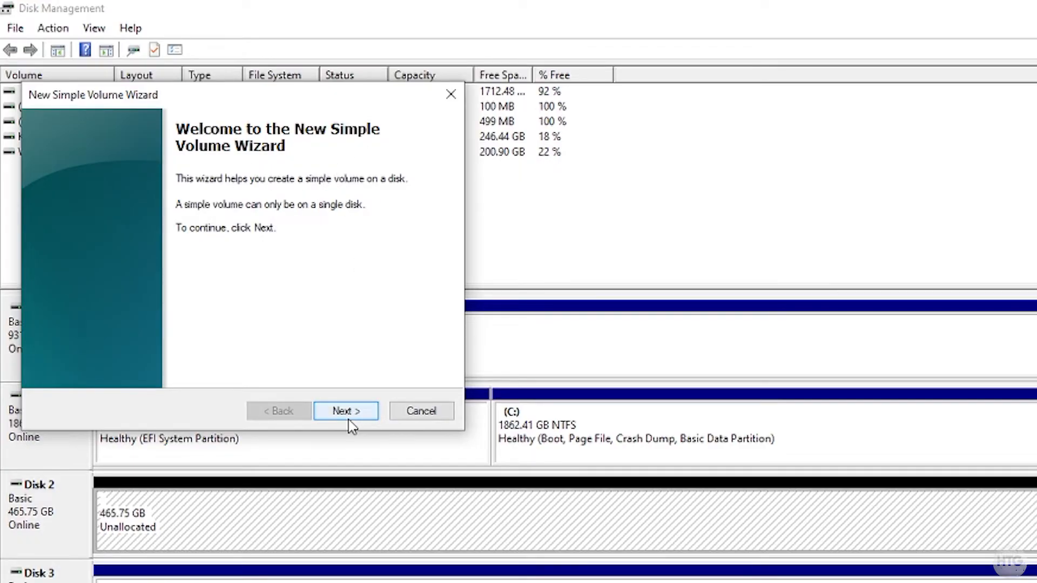
{"action": "left_click", "coordinate": [346, 411]}
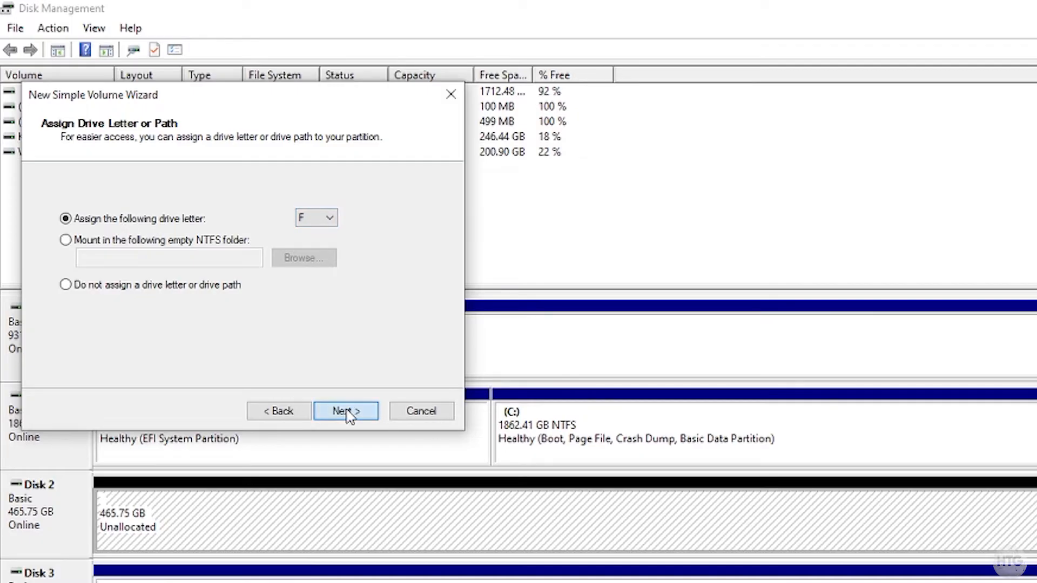
- Keep drive letter F, NTFS quick format, and label the volume 'WD SSD'
{"action": "left_click", "coordinate": [346, 410]}
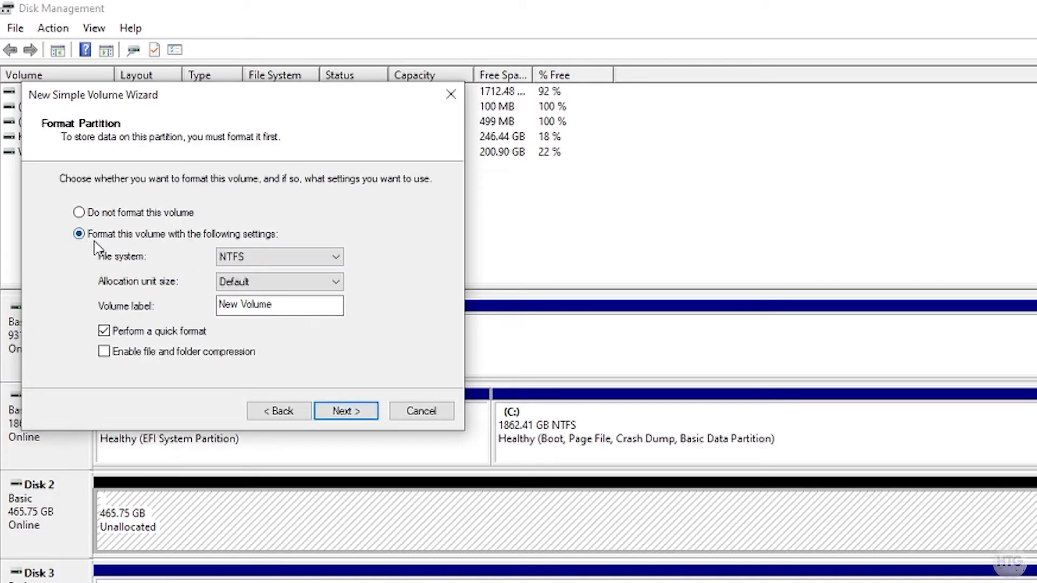
{"action": "left_click", "coordinate": [335, 257]}
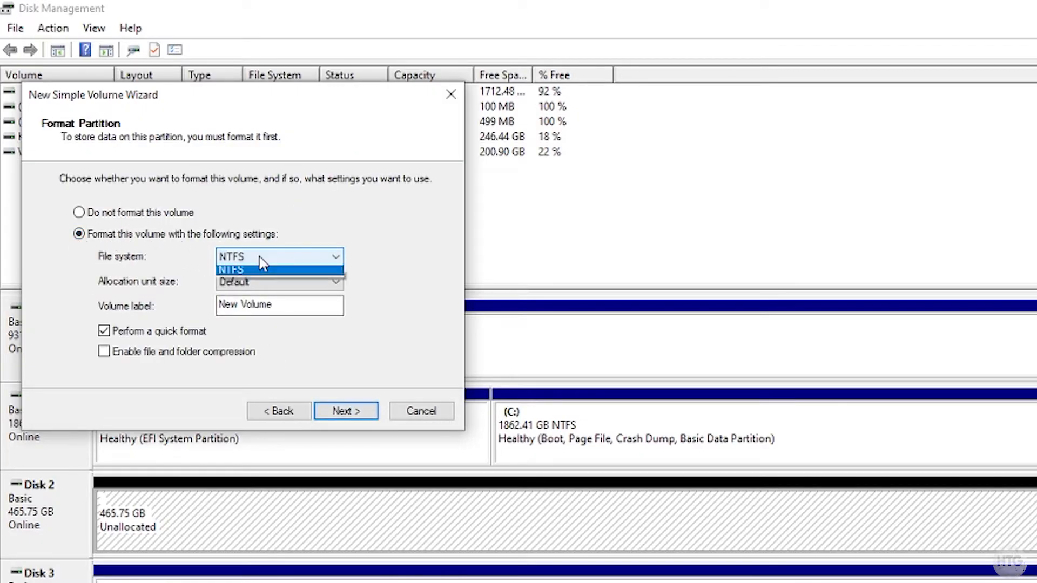
{"action": "left_click", "coordinate": [279, 257]}
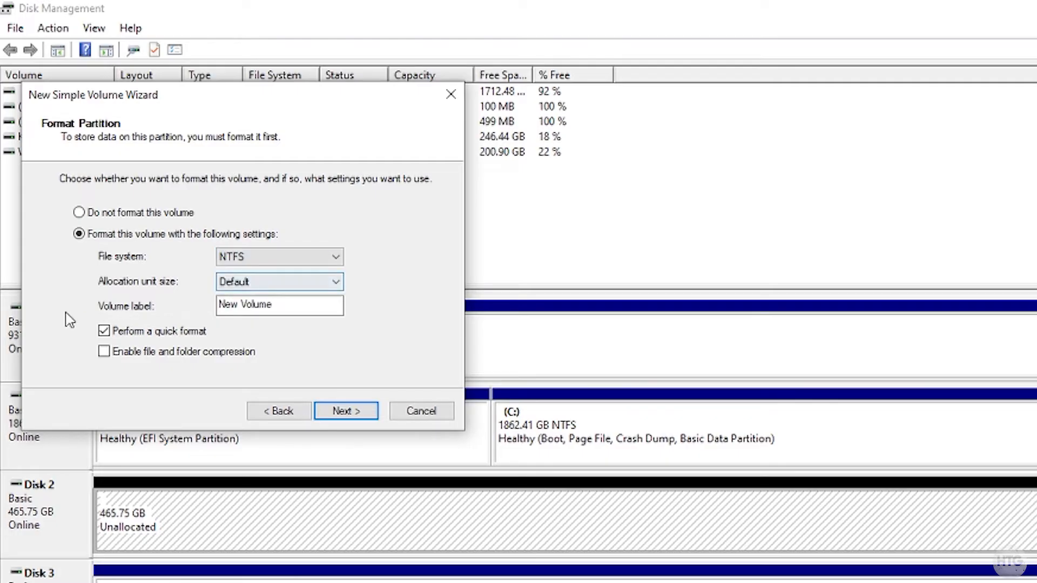
{"action": "triple_click", "coordinate": [279, 304]}
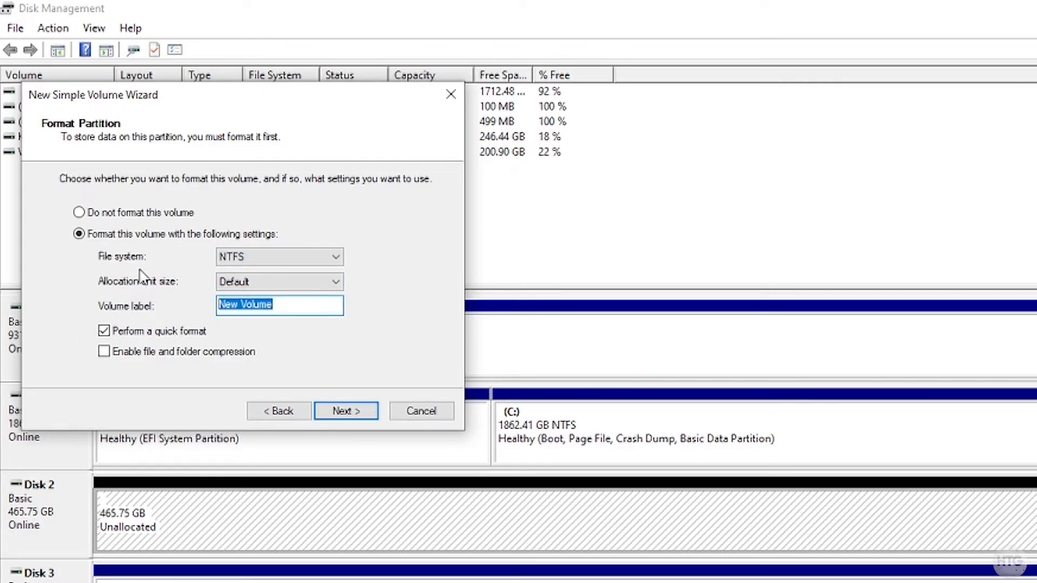
{"action": "type", "text": "WD S"}
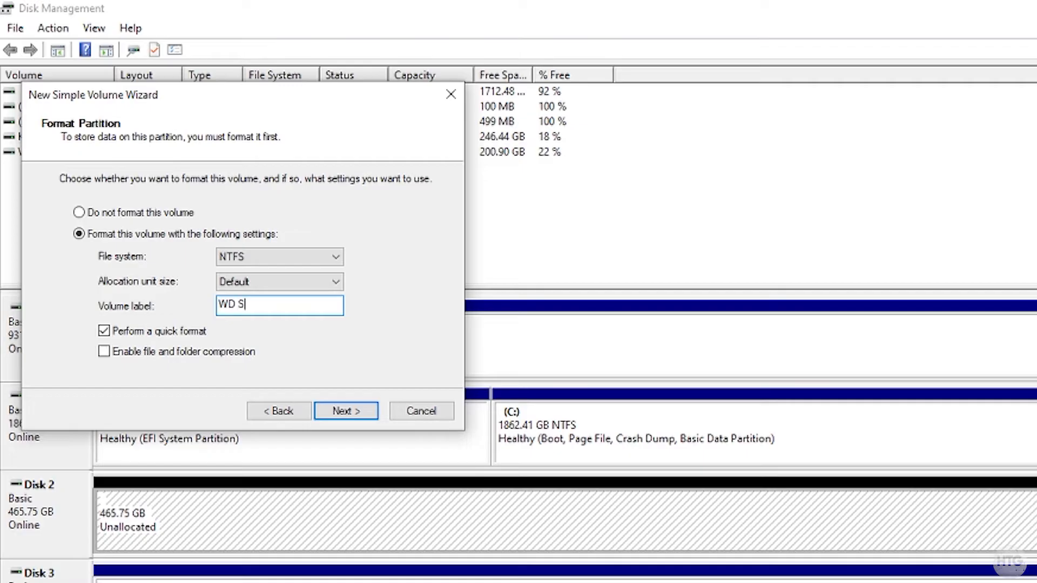
{"action": "type", "text": "SD"}
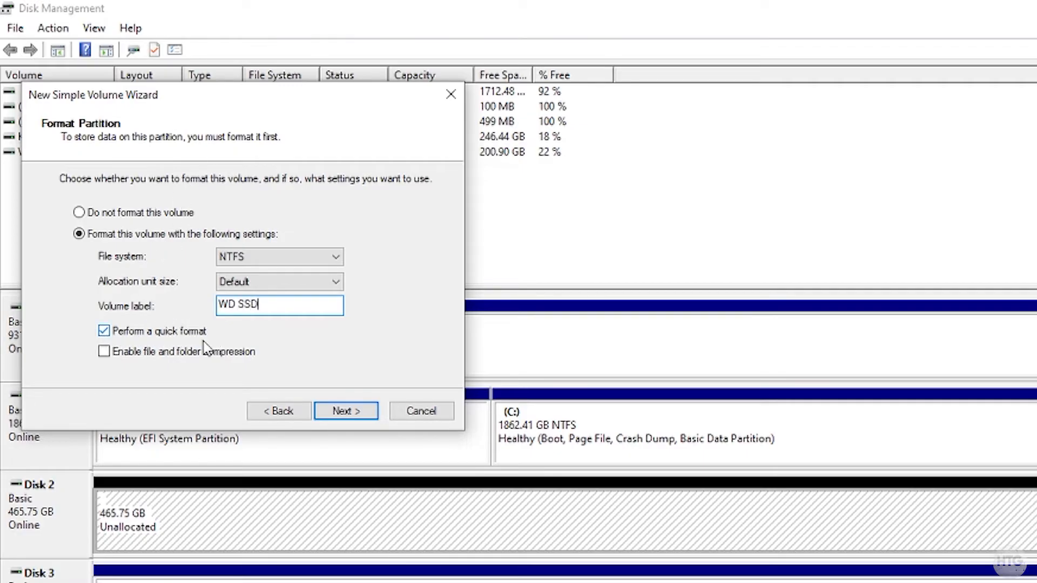
{"action": "left_click", "coordinate": [346, 410]}
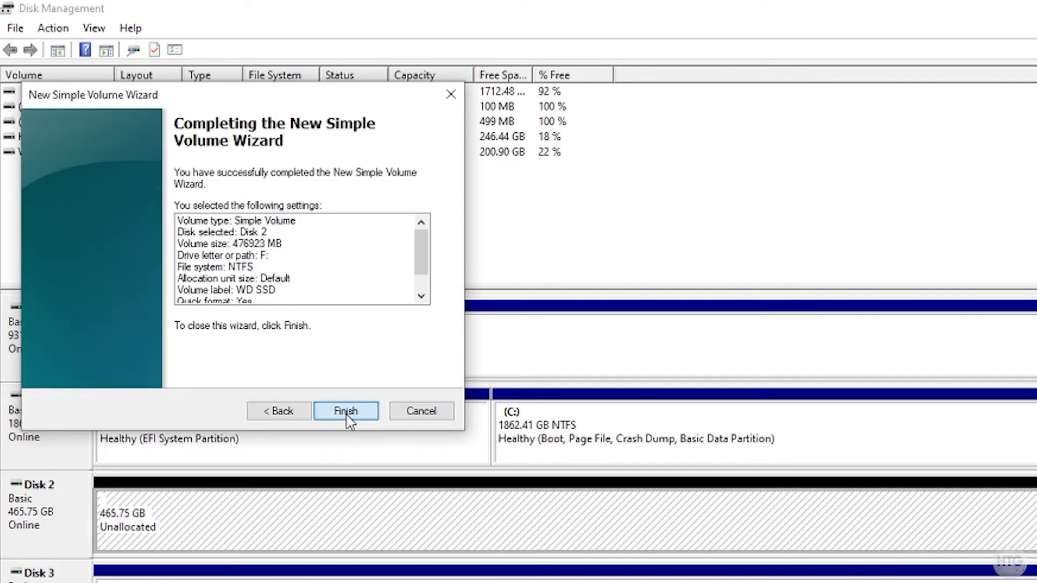
- Finish the wizard and view the new empty WD SSD (F:) drive maximised in File Explorer
{"action": "left_click", "coordinate": [346, 411]}
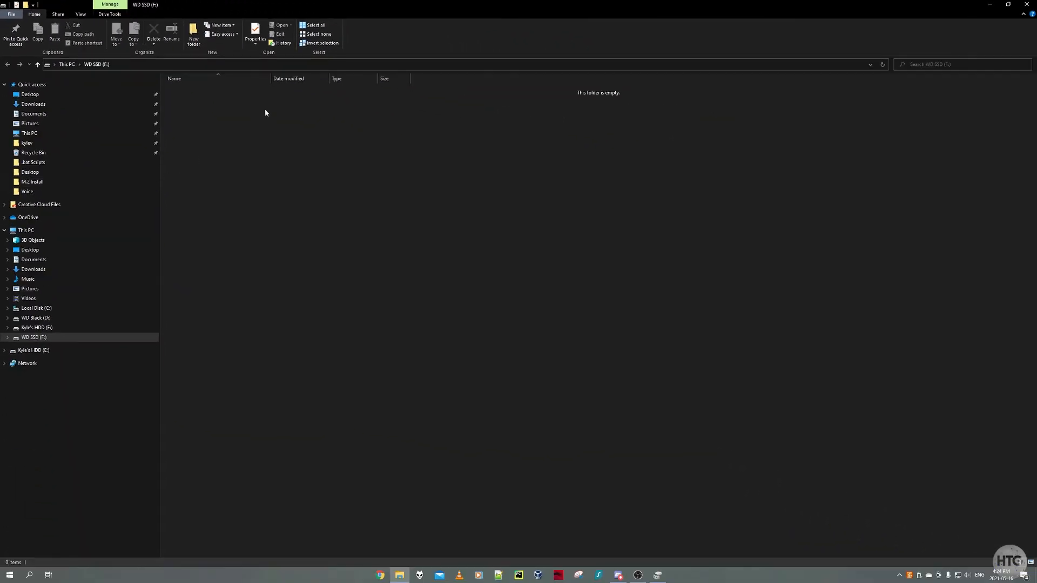
{"action": "left_click", "coordinate": [4, 363]}
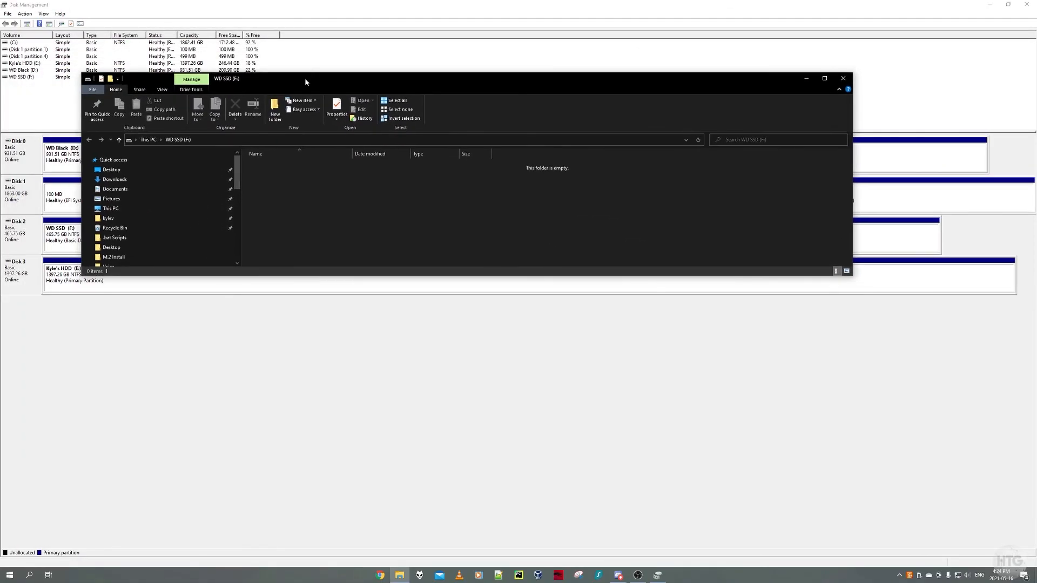
{"action": "left_click", "coordinate": [824, 77]}
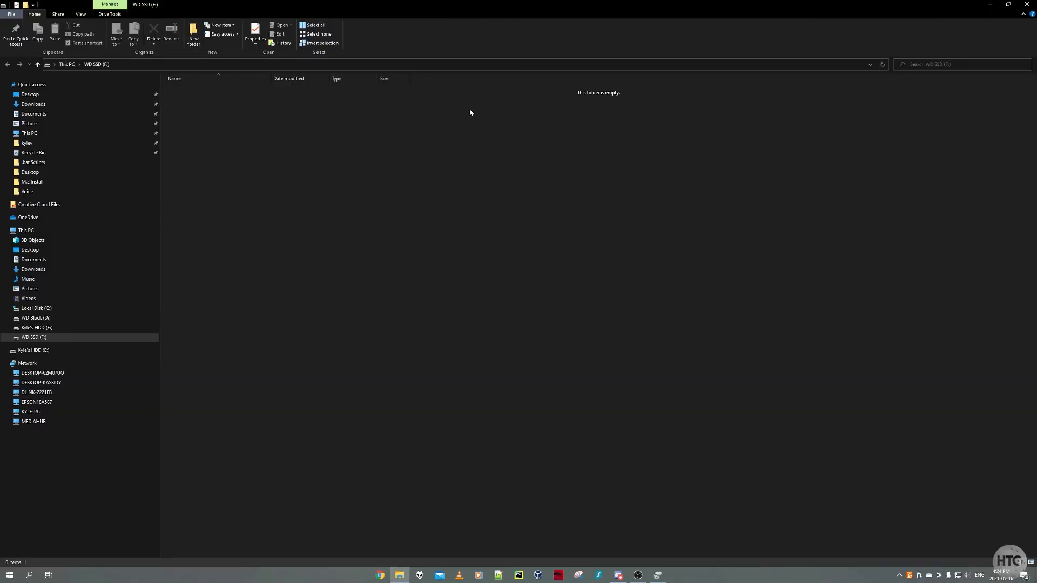